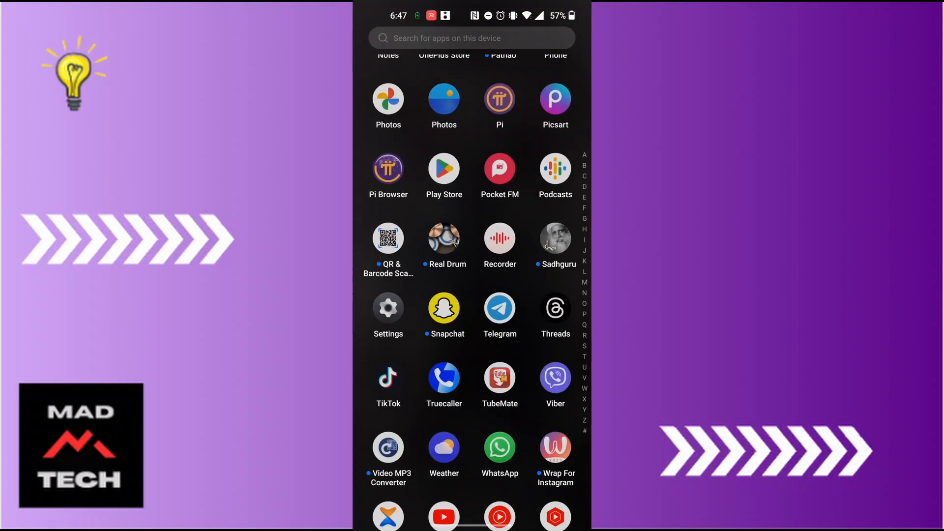
- Launch Telegram from the app drawer to reach the chat list
{"action": "left_click", "coordinate": [499, 309]}
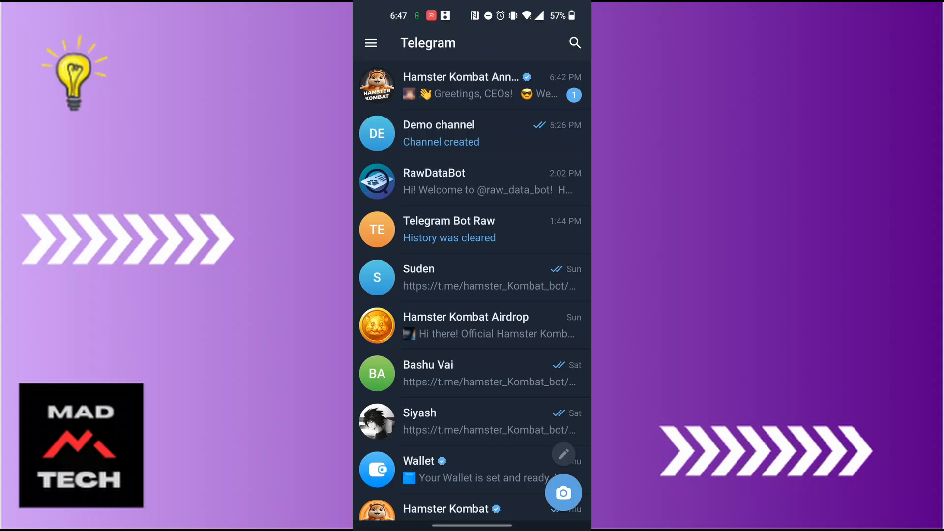
- Reach the Settings screen from the side menu and scroll to the settings categories
{"action": "left_click", "coordinate": [370, 43]}
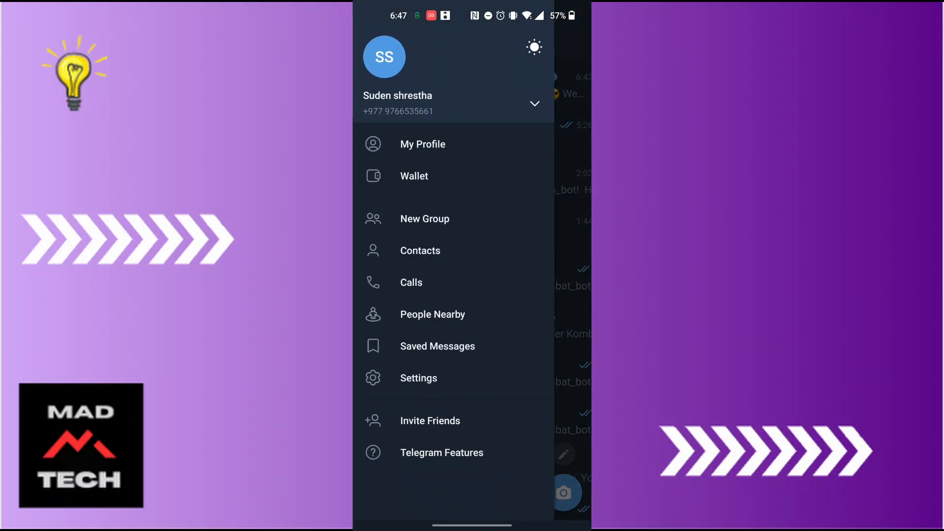
{"action": "left_click", "coordinate": [417, 374]}
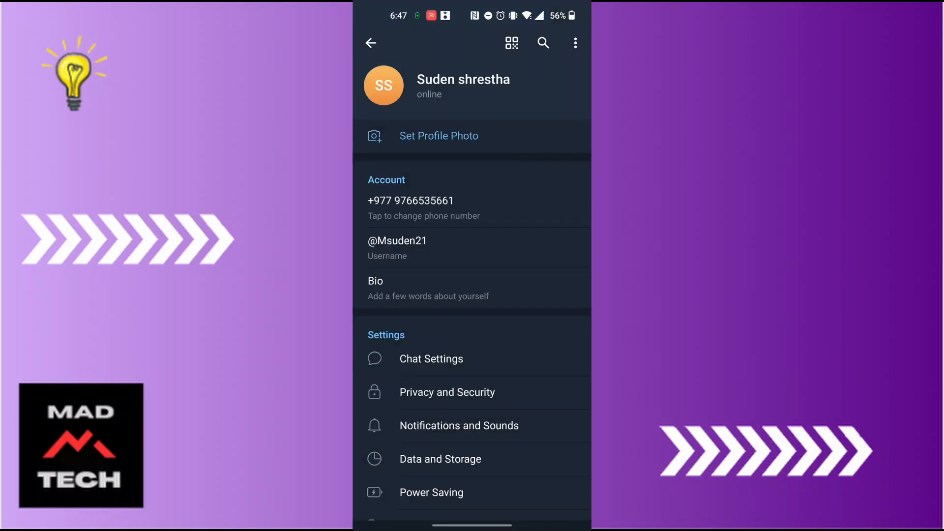
{"action": "scroll", "scroll_direction": "up", "scroll_amount": 3}
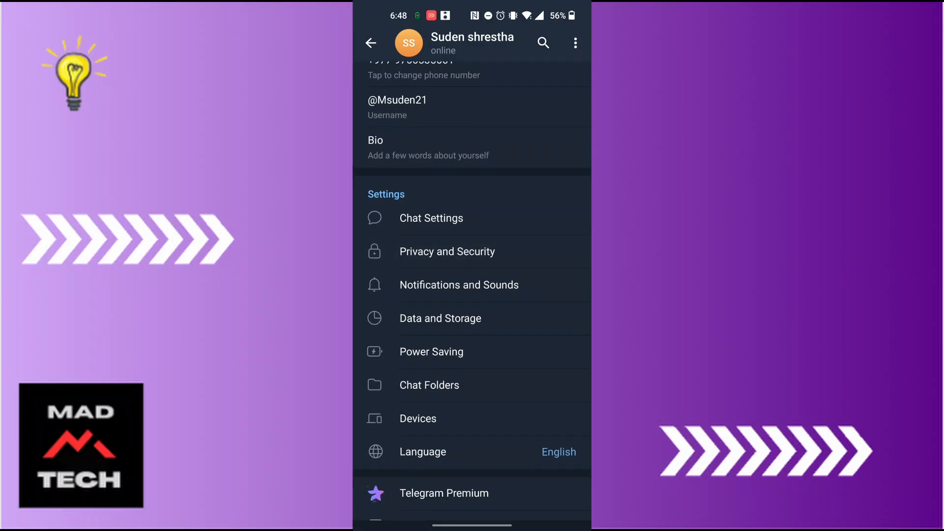
{"action": "scroll", "scroll_direction": "up", "scroll_amount": 3}
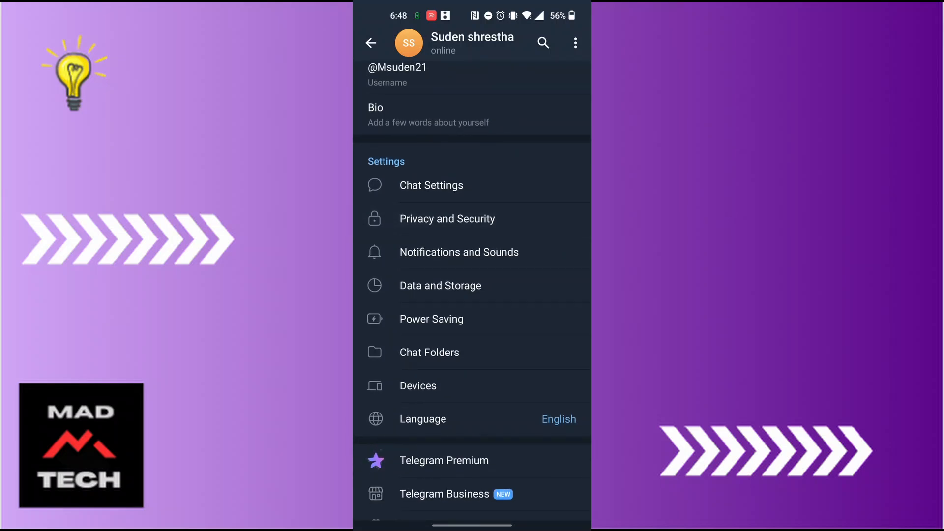
- In Privacy and Security, set Last Seen & Online to Nobody and save it
{"action": "left_click", "coordinate": [446, 219]}
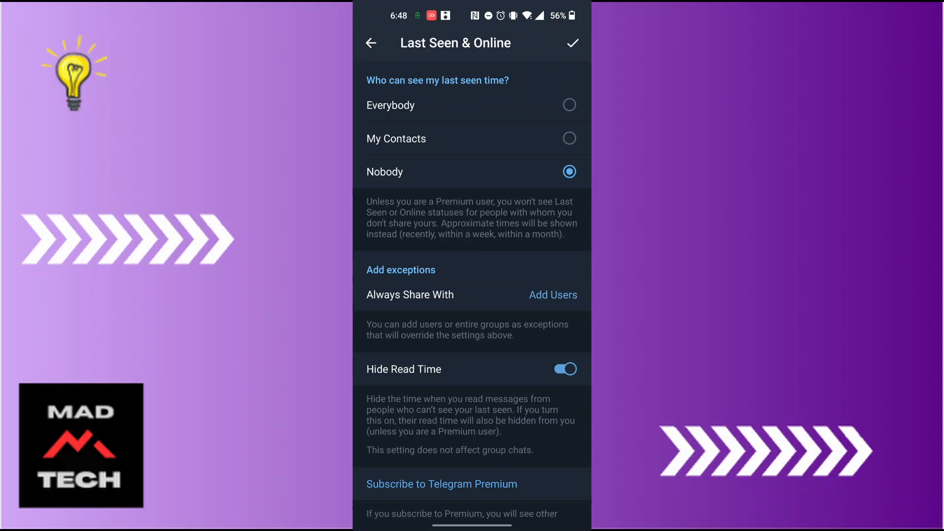
{"action": "left_click", "coordinate": [571, 42]}
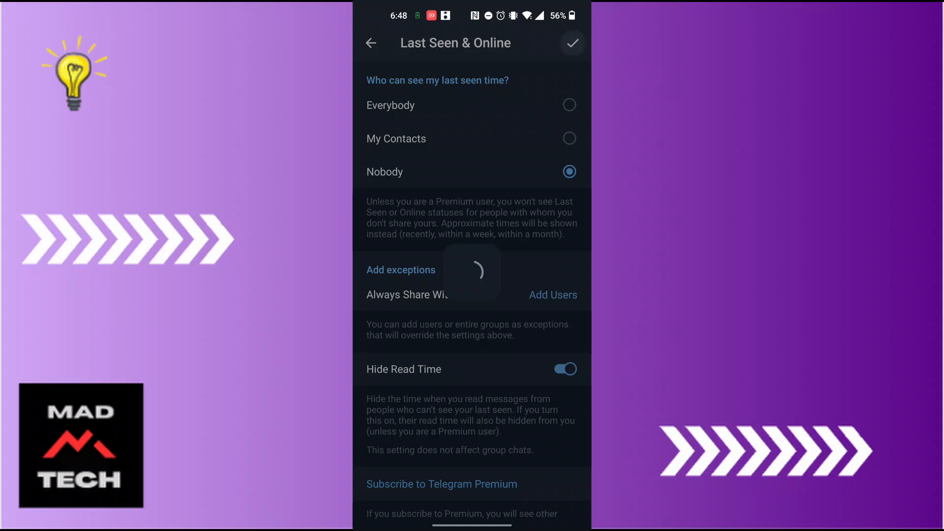
{"action": "left_click", "coordinate": [371, 42]}
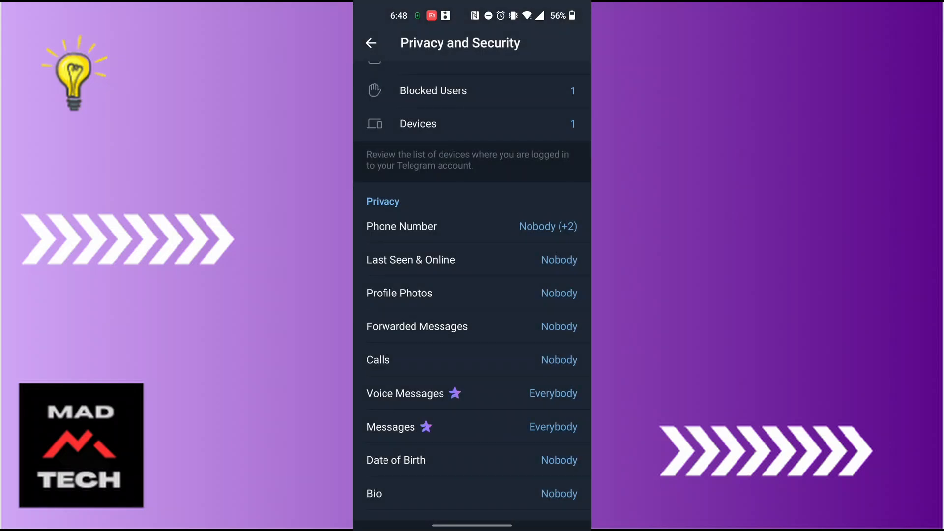